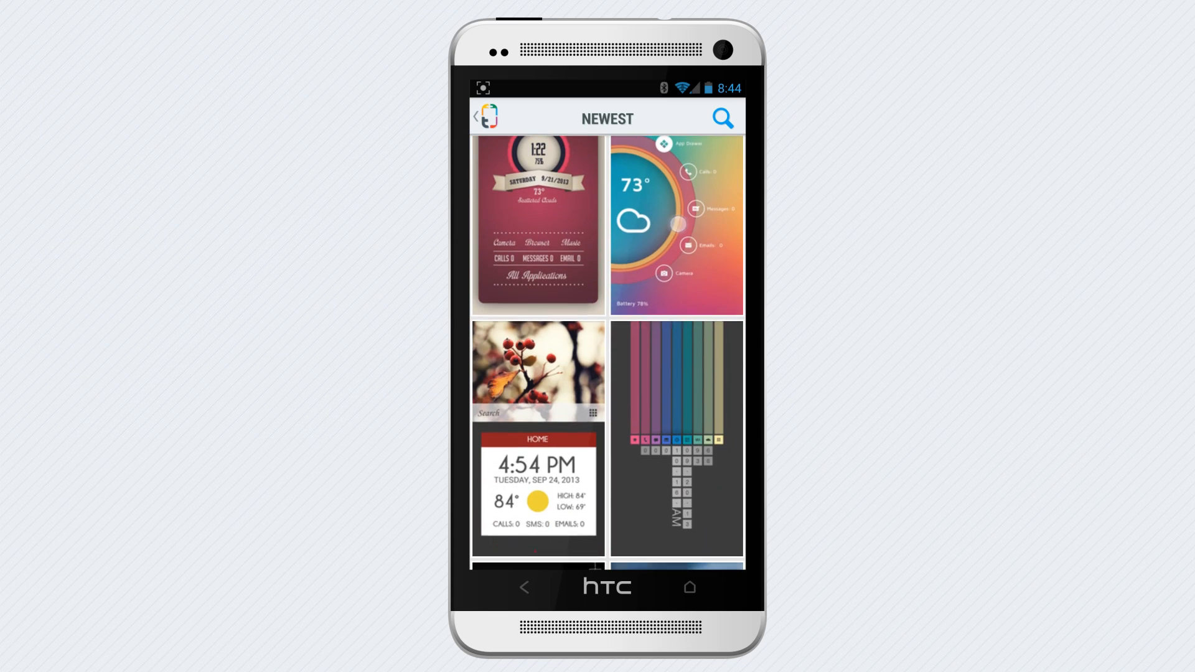
Scroll the Newest themes grid and open the Flat Cards theme preview.
scroll(down, 3)
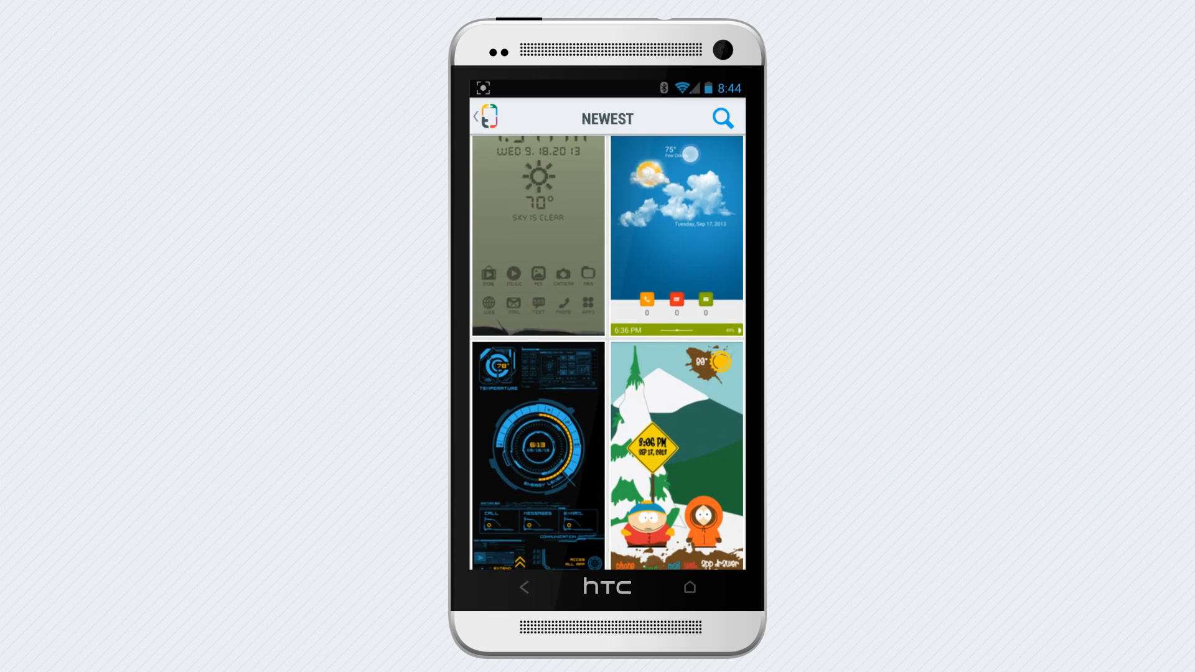
click(675, 457)
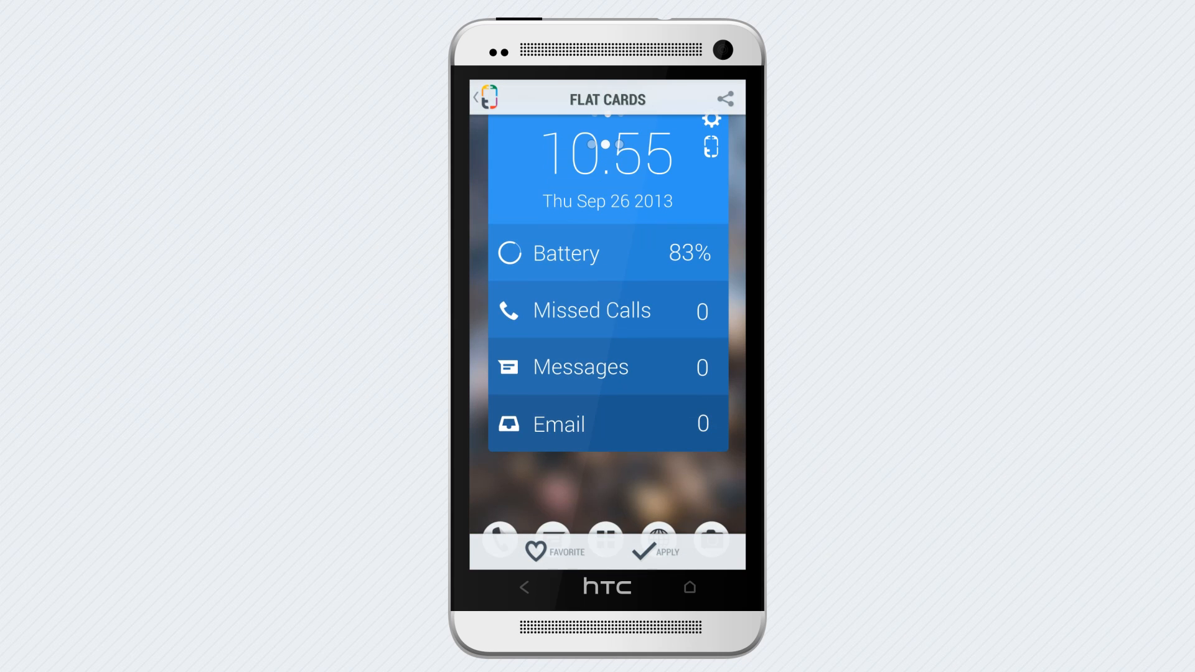
click(643, 552)
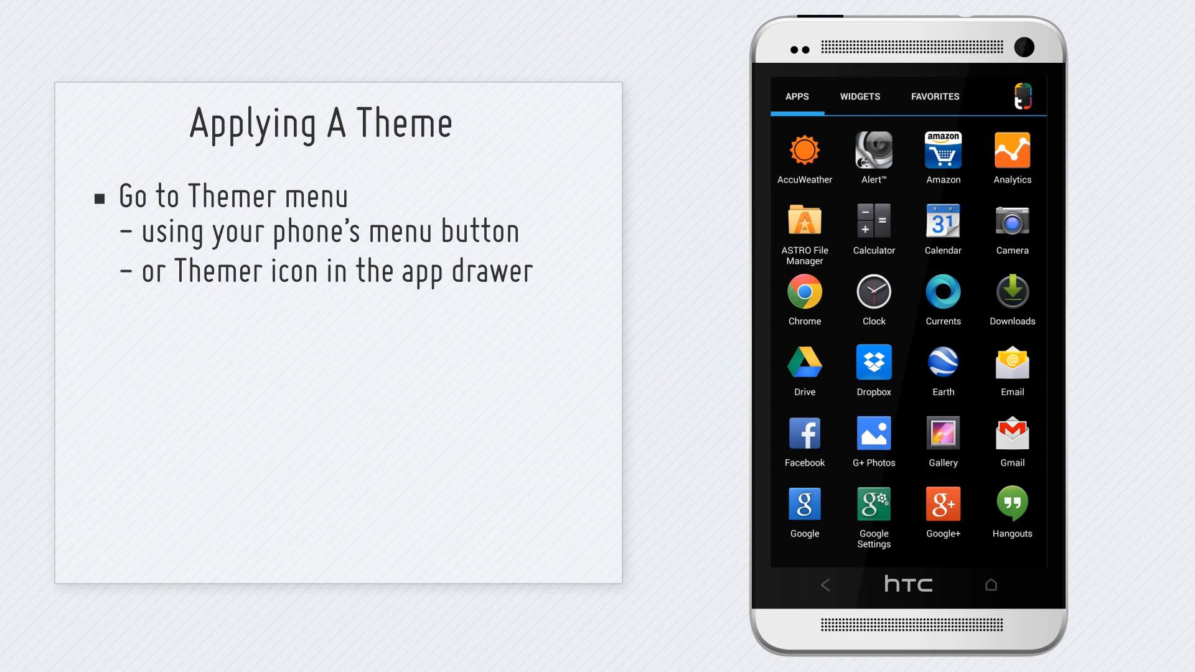
From the Themer menu's Browse Themes, choose the Sky theme and apply it.
click(1021, 96)
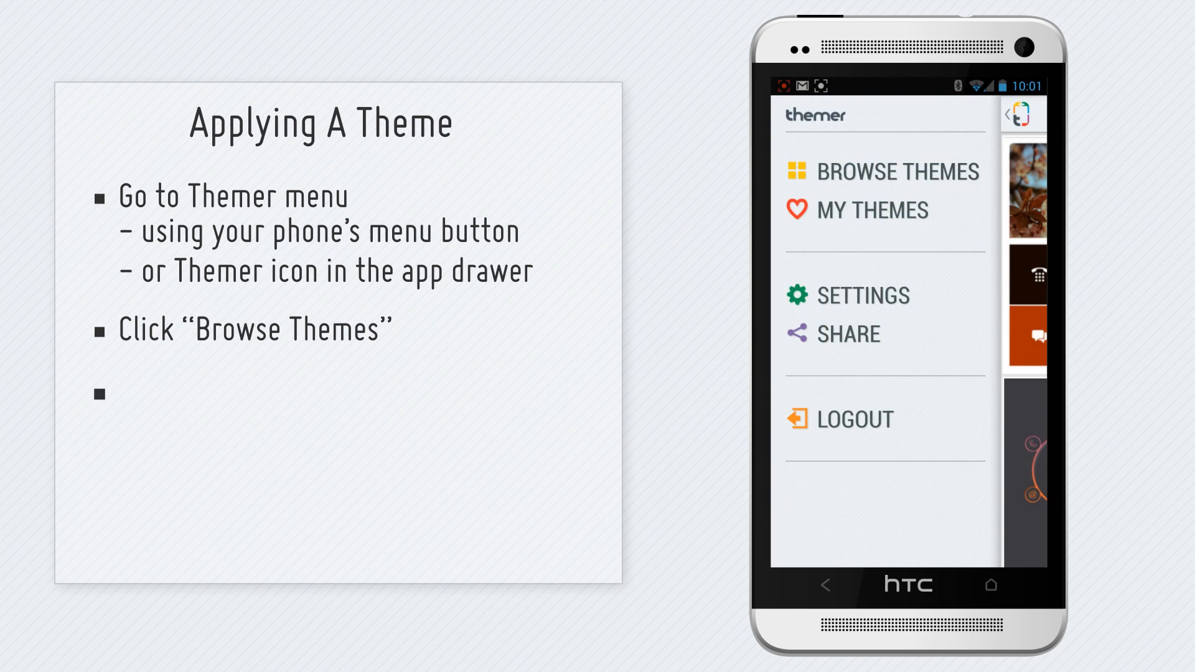
click(880, 172)
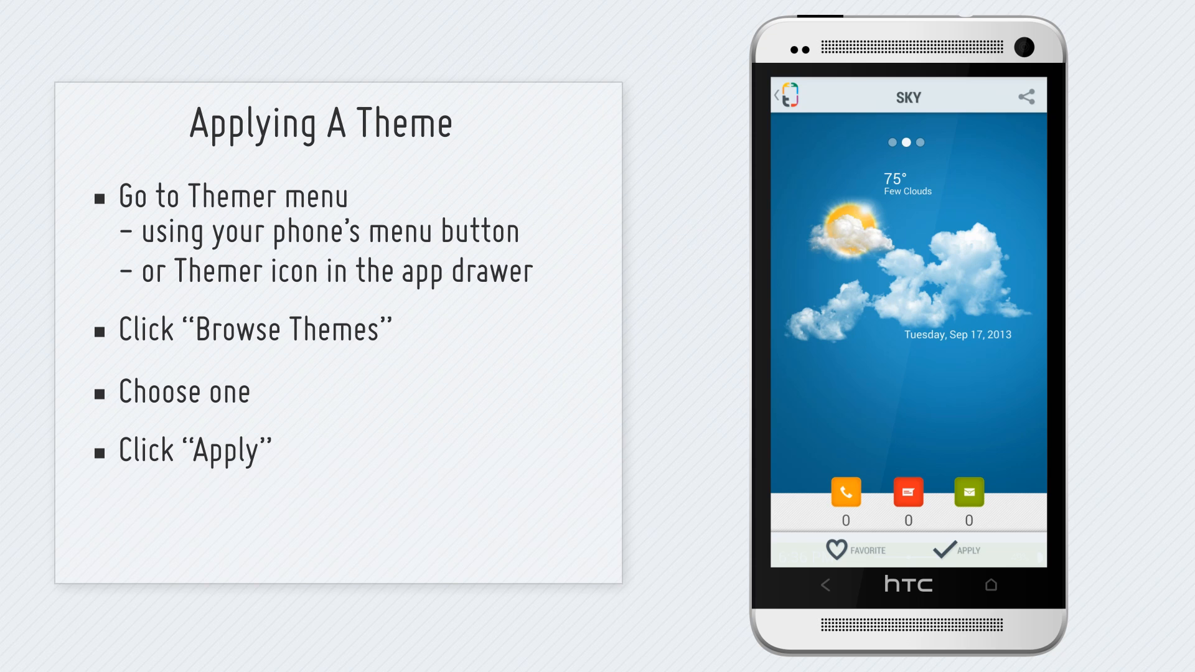
click(966, 550)
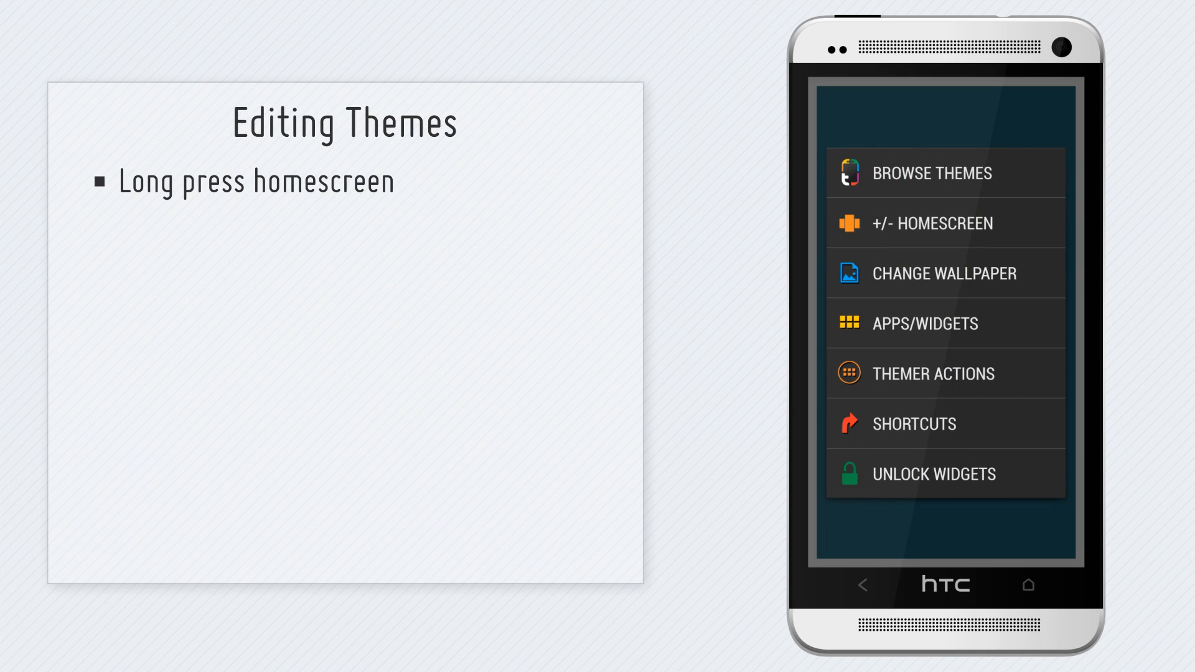
Long-press the home screen to bring up editing options like Change Wallpaper.
text(change wallpaper)
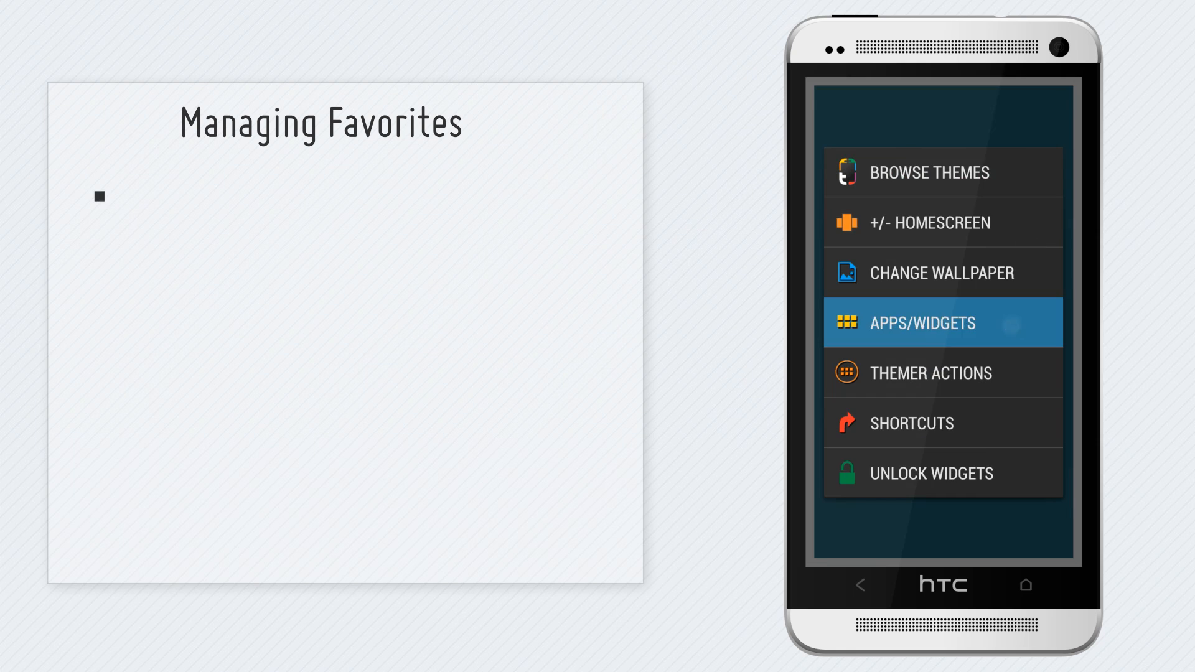
From the app drawer's Favorites tab, import favorite apps via Manage Favorites.
click(943, 324)
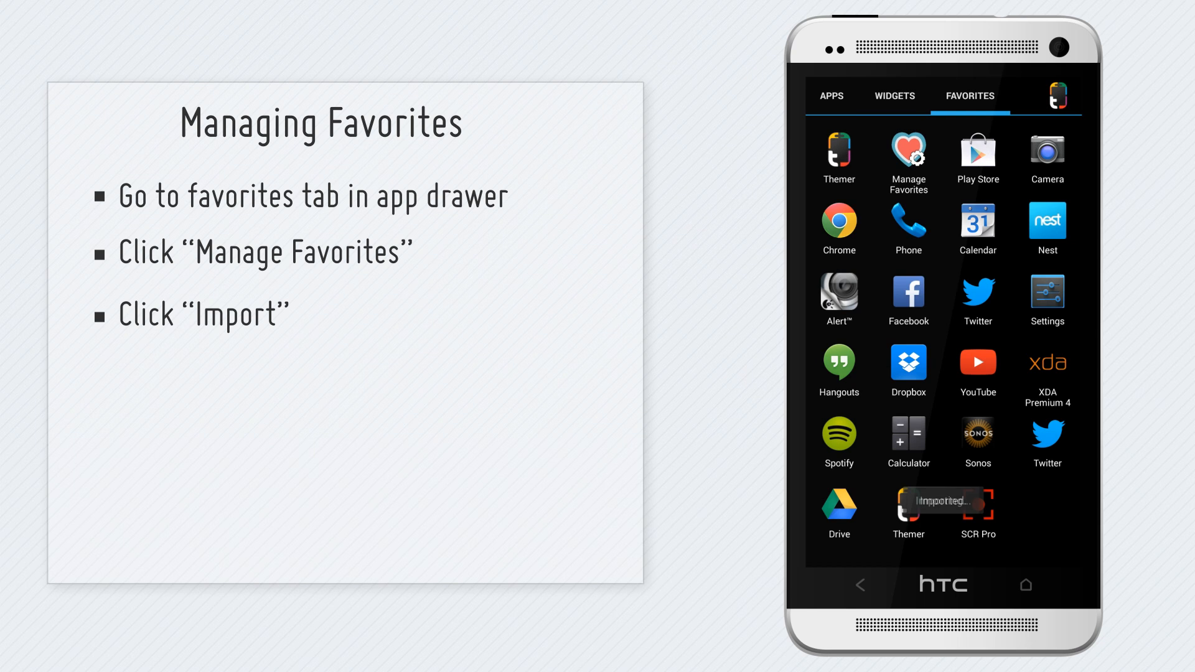
click(831, 95)
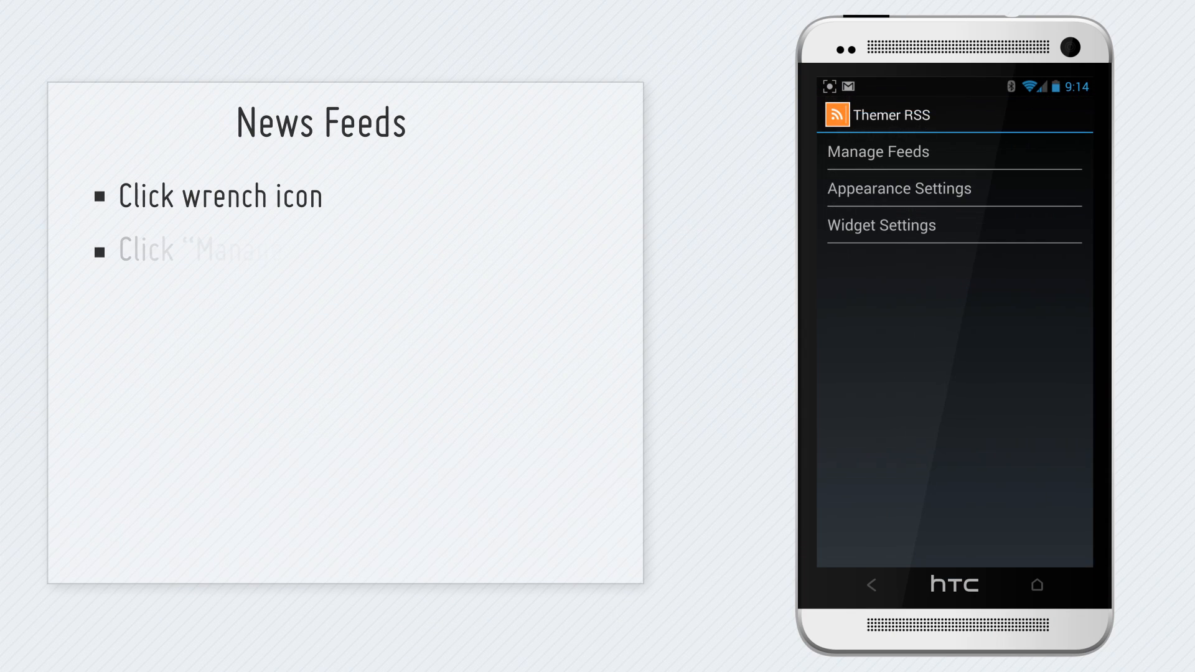
Use the RSS widget's wrench icon to reach Themer RSS settings and Manage Feeds.
click(1070, 204)
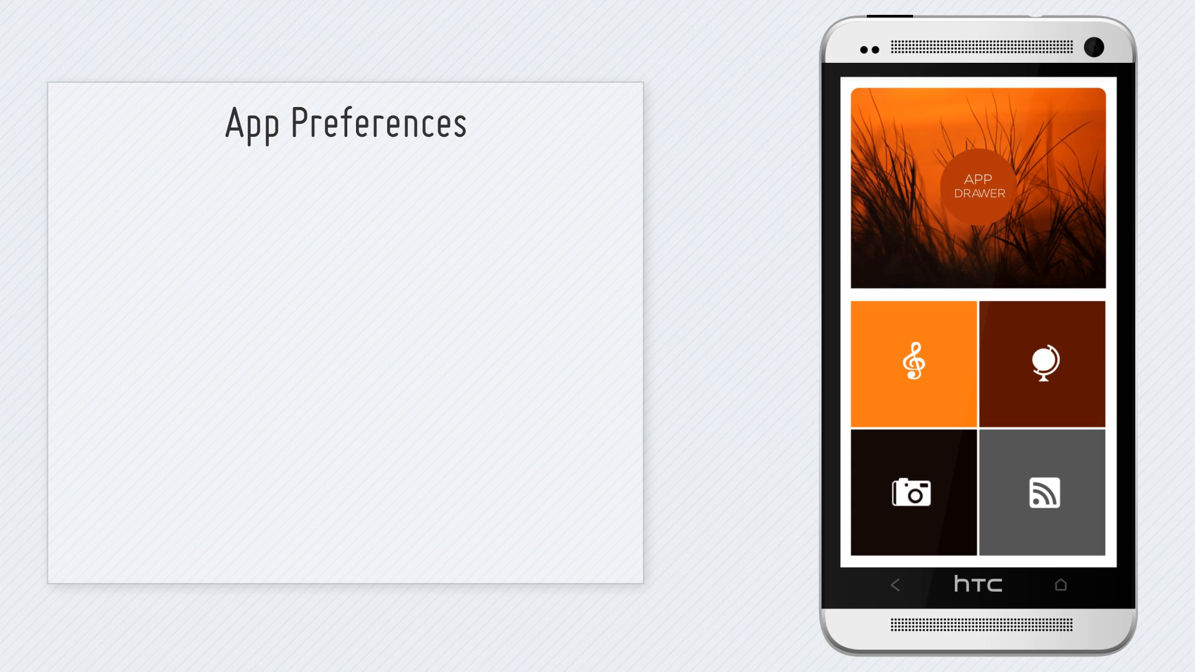
click(912, 362)
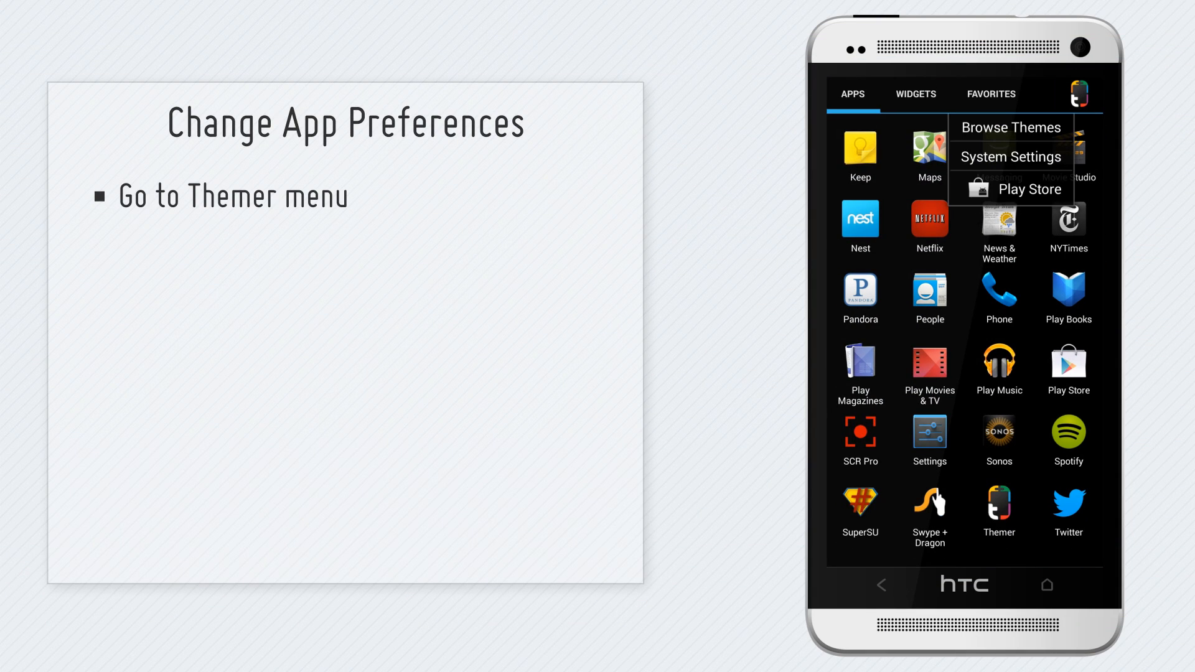
Reach App Preferences through Settings > Themer Settings and reset one preference.
click(999, 505)
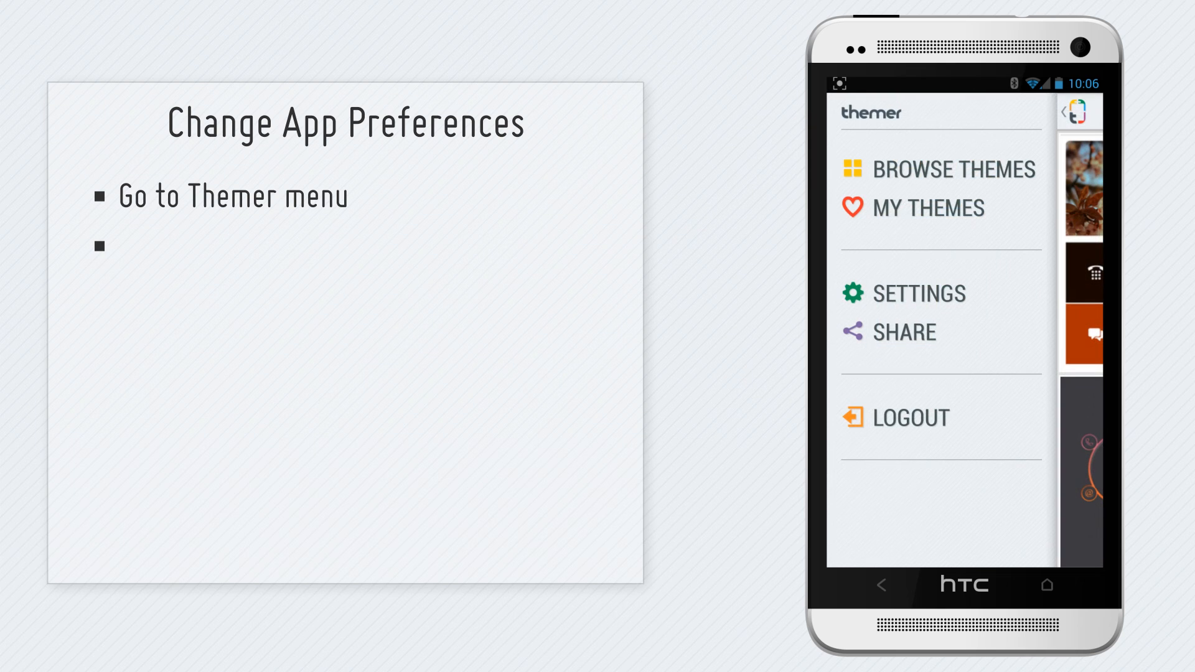
click(924, 292)
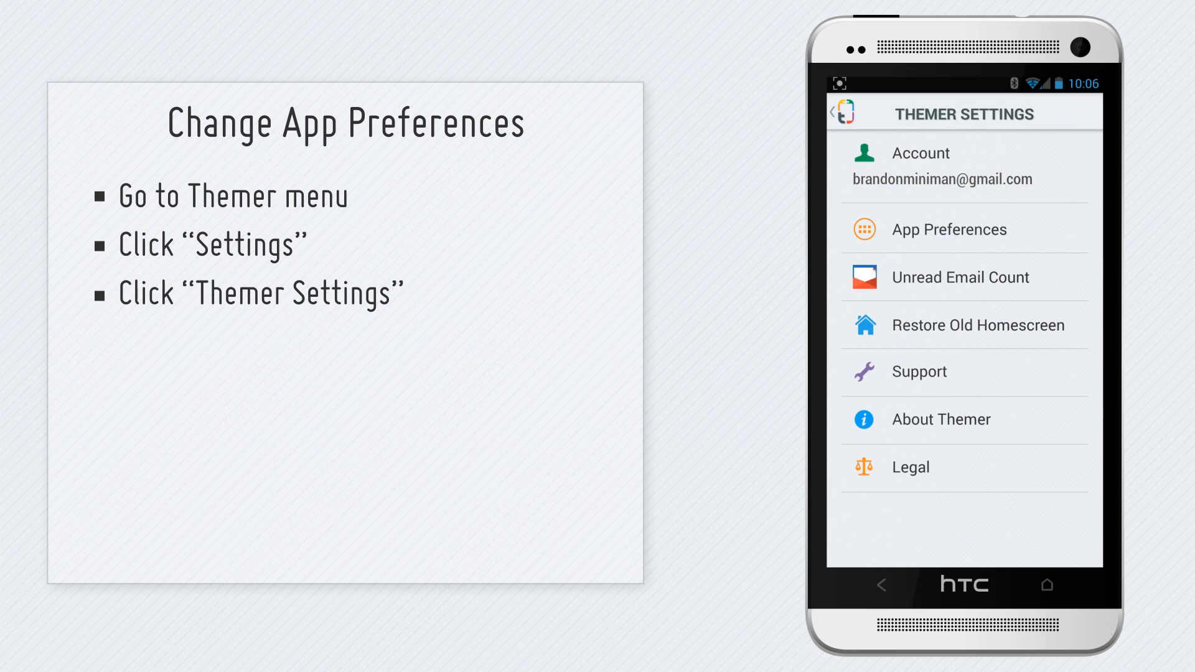
click(948, 229)
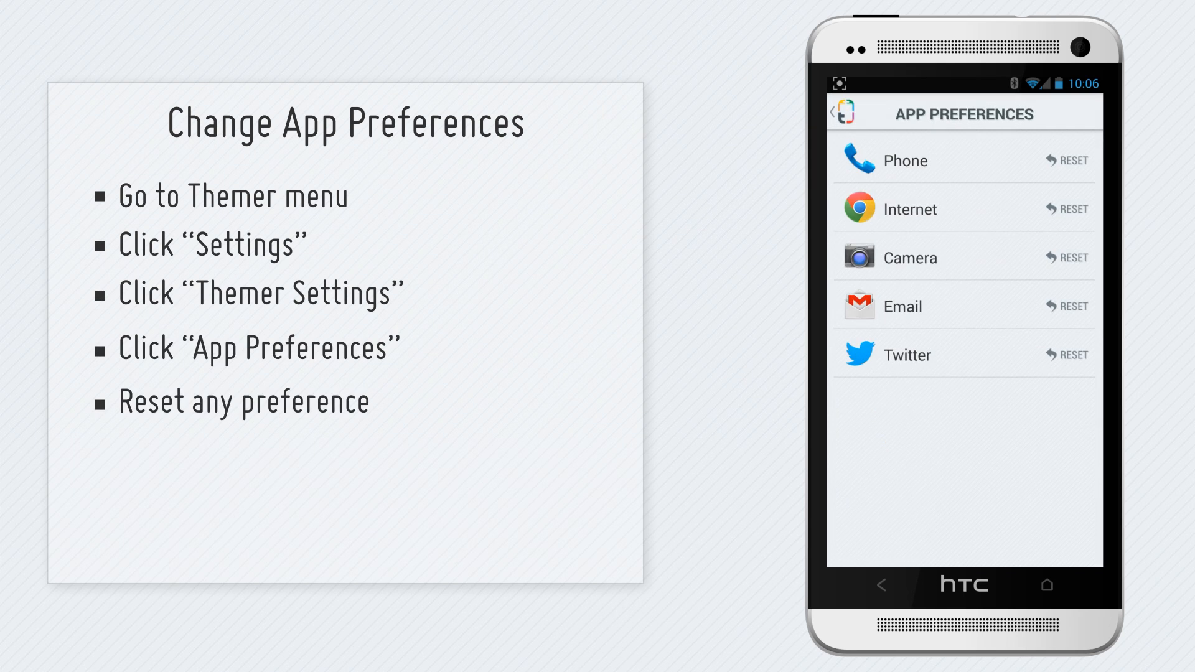
click(1072, 355)
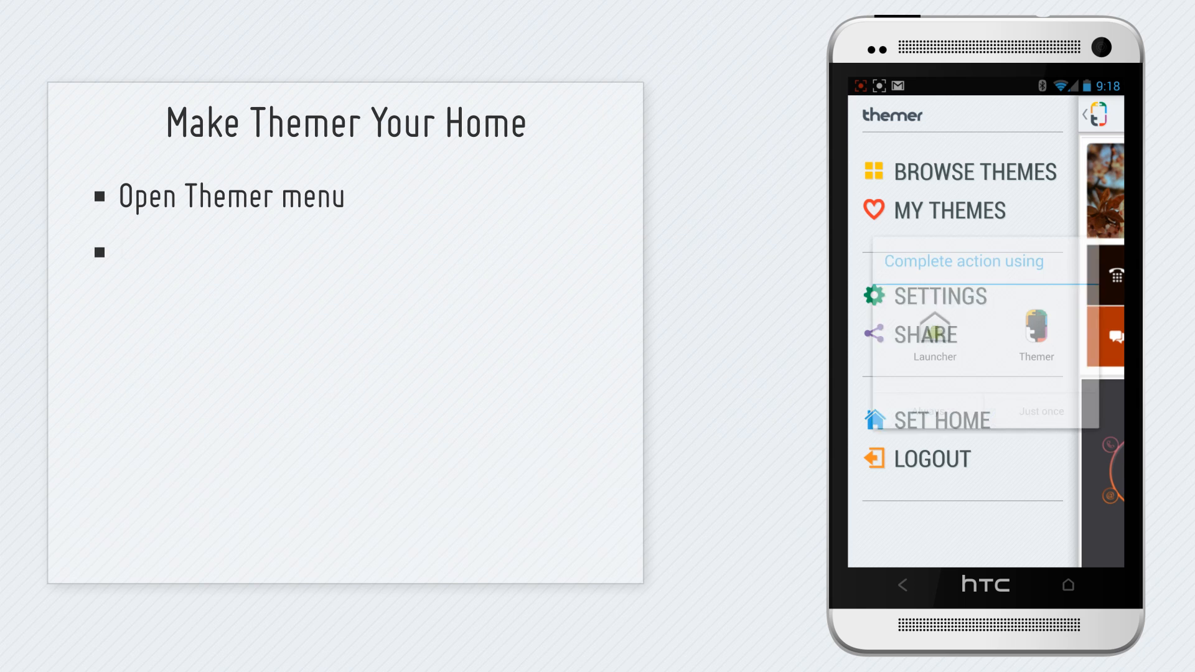
Select Themer in the Complete action using dialog and confirm it as home app.
click(953, 420)
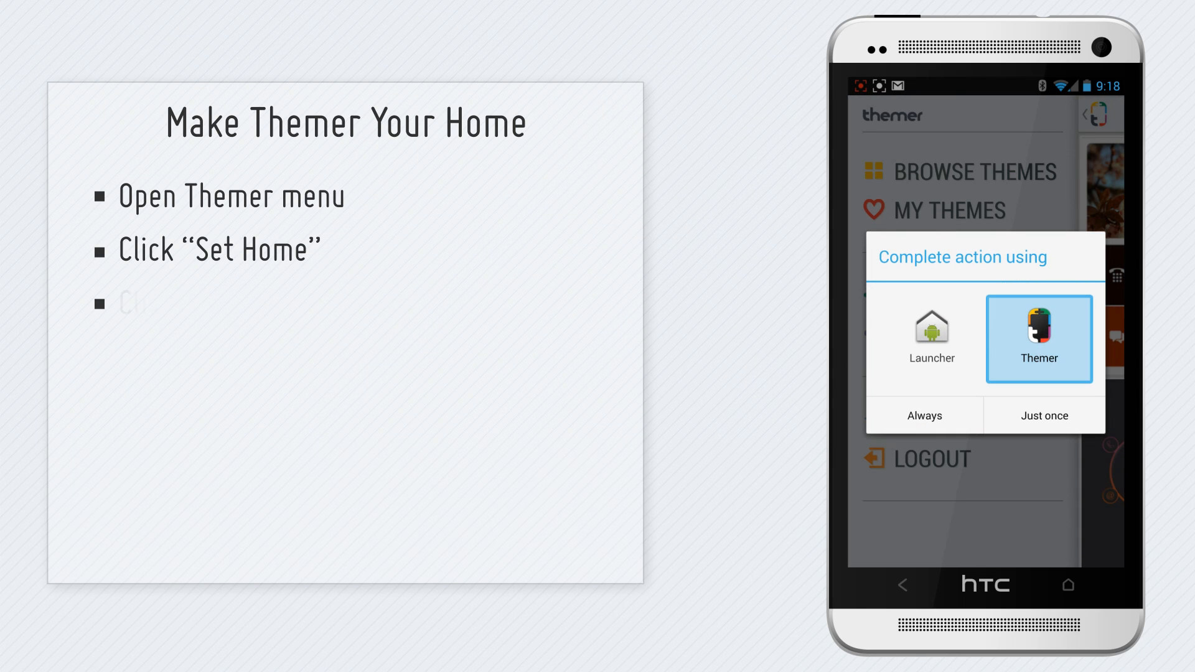
click(925, 416)
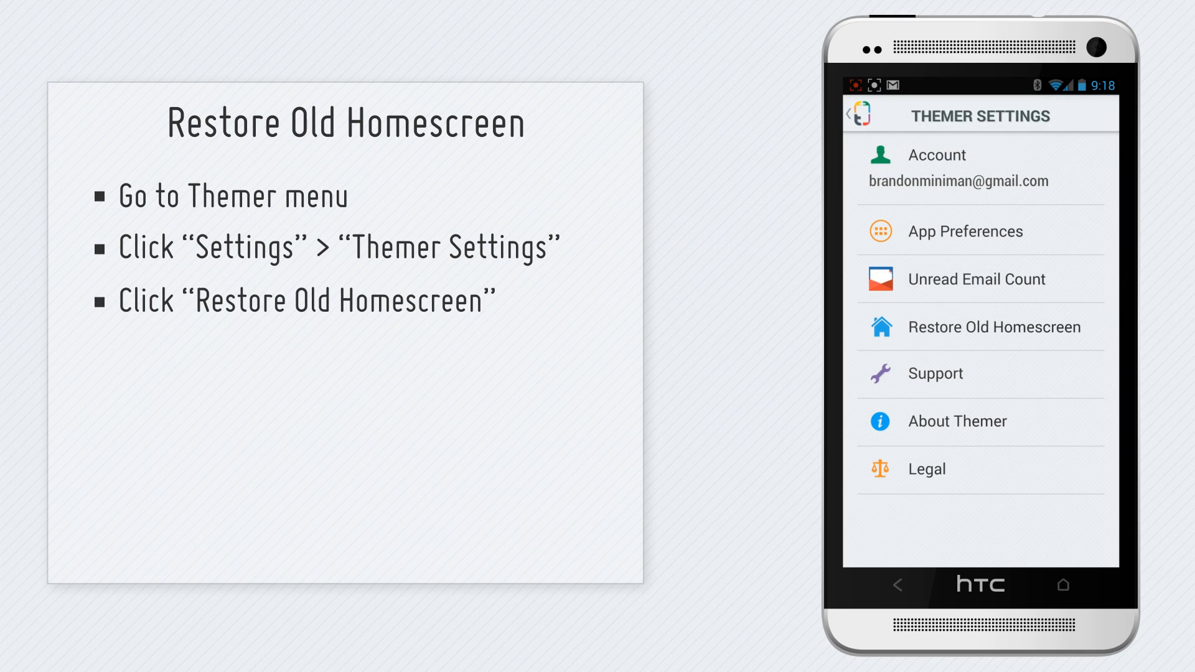
Choose Restore Old Homescreen in Themer Settings to get the Launcher/Themer chooser.
click(994, 328)
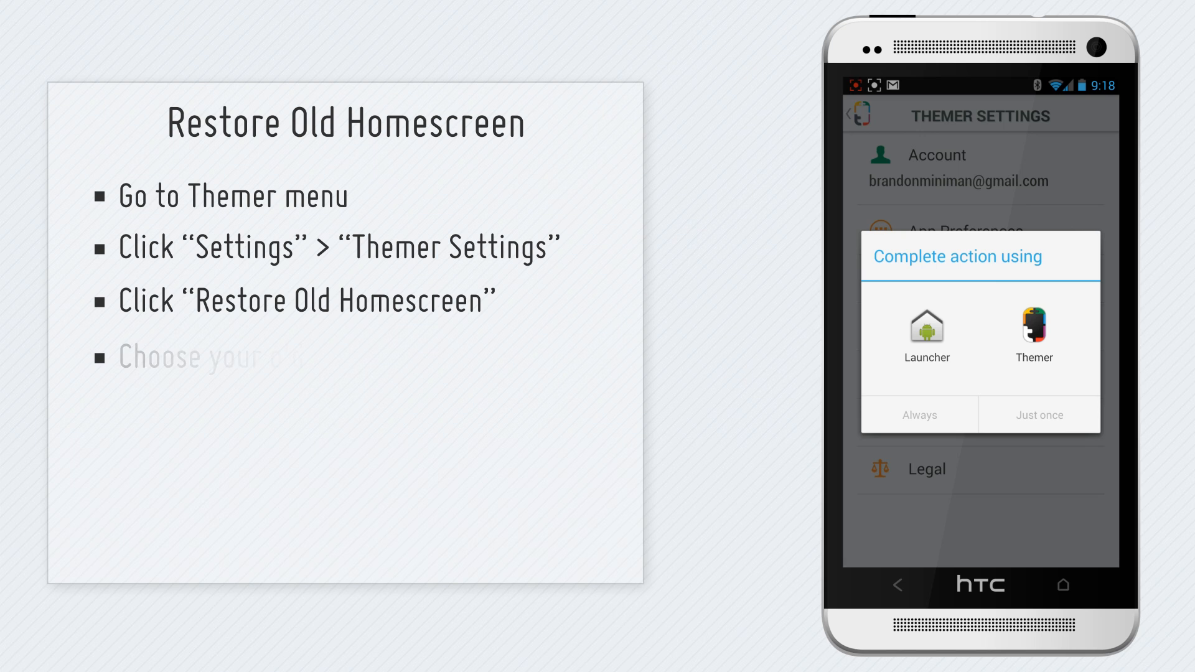